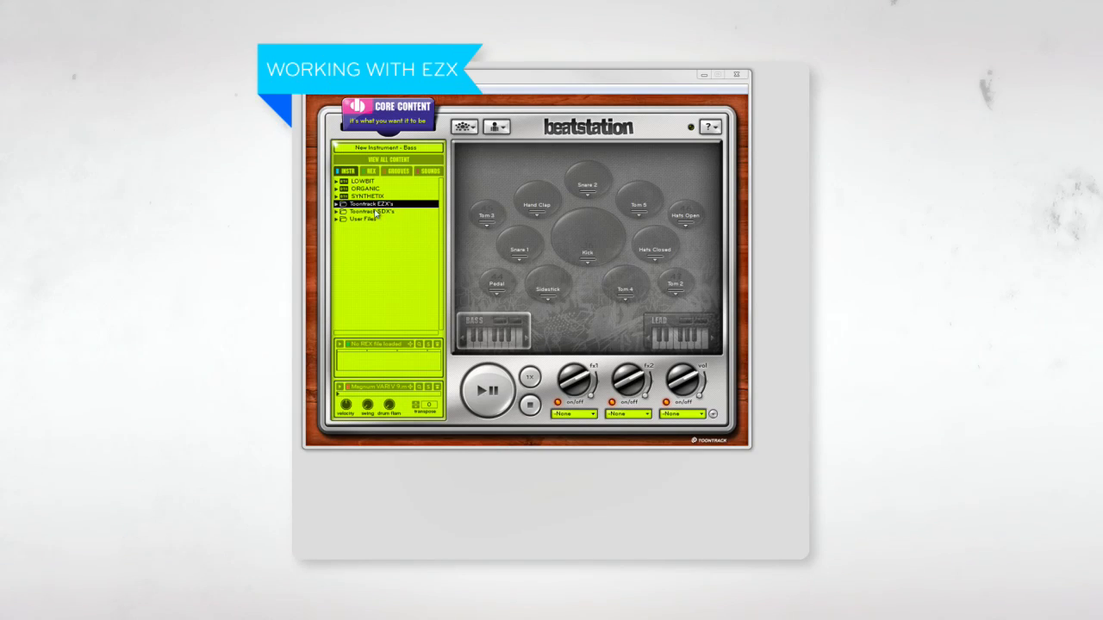
Step: Load Twisted Kit Super Classic from Toontrack EZX's TWISTED KIT folder and audition the beat
left_click(336, 203)
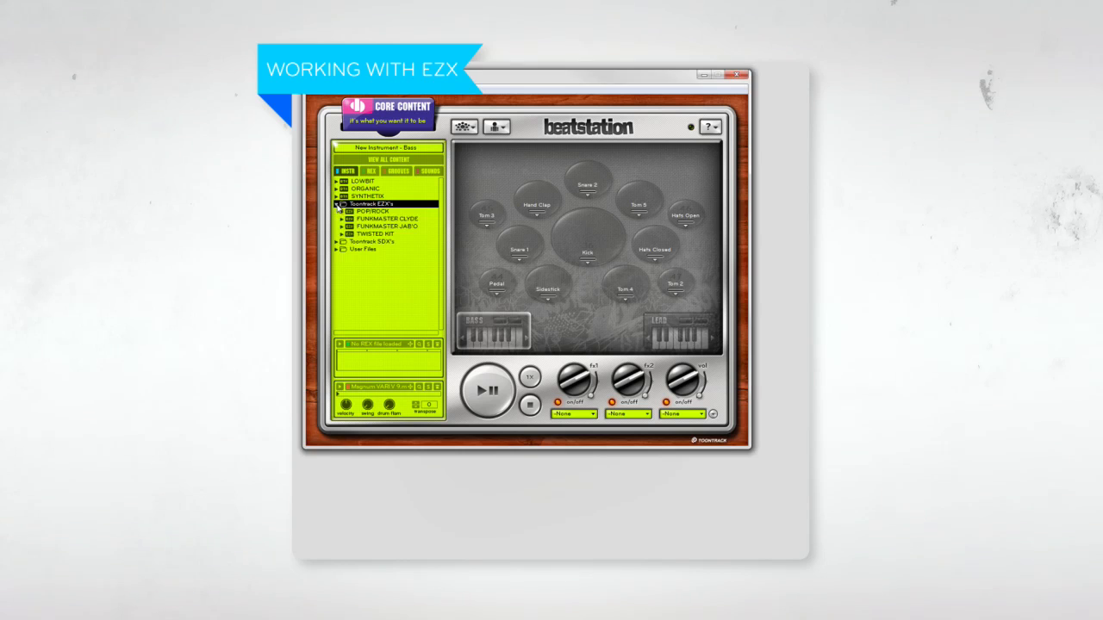
left_click(342, 234)
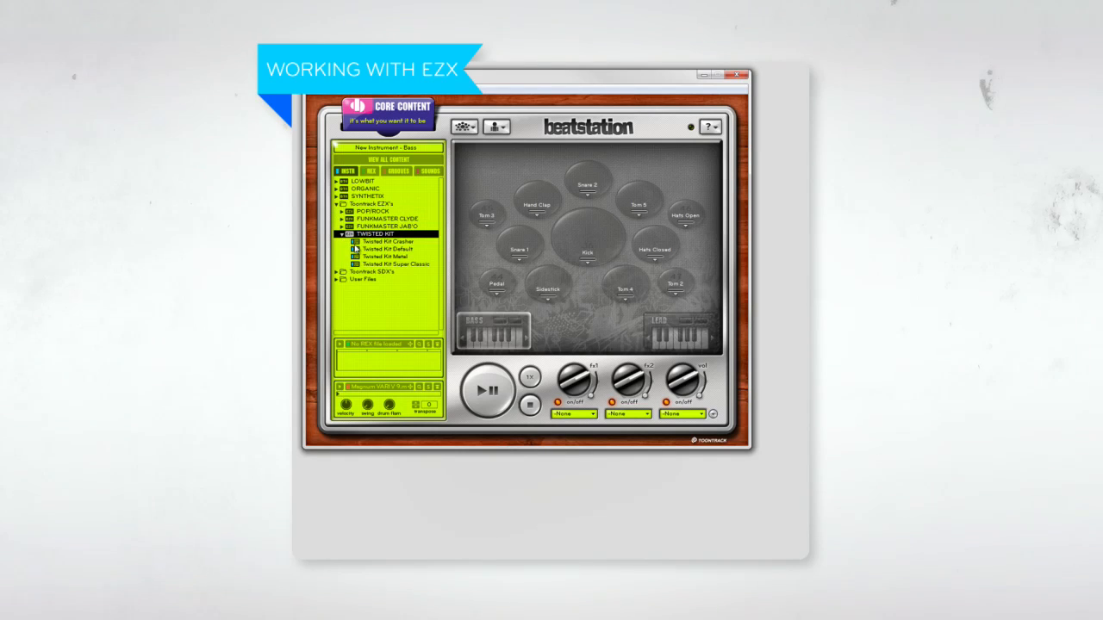
left_click(393, 264)
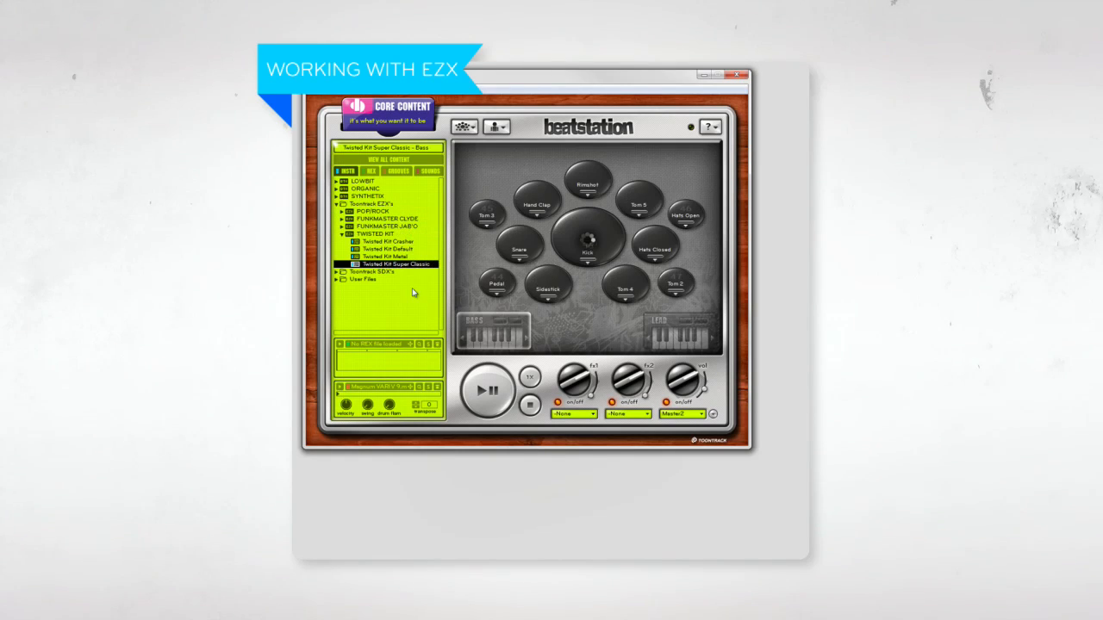
left_click(486, 389)
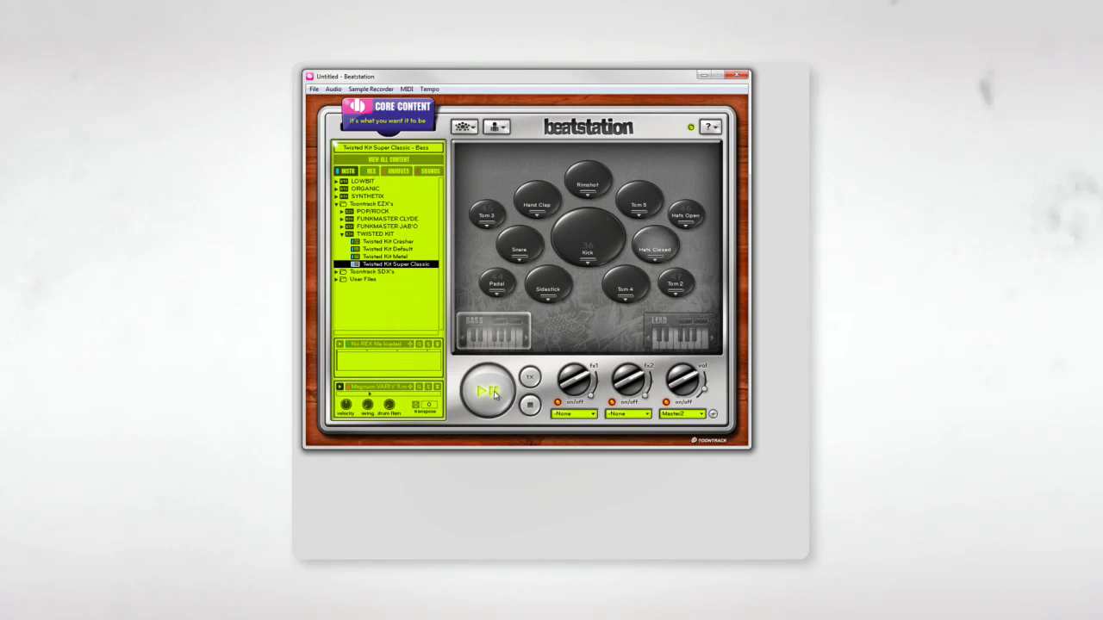
left_click(486, 389)
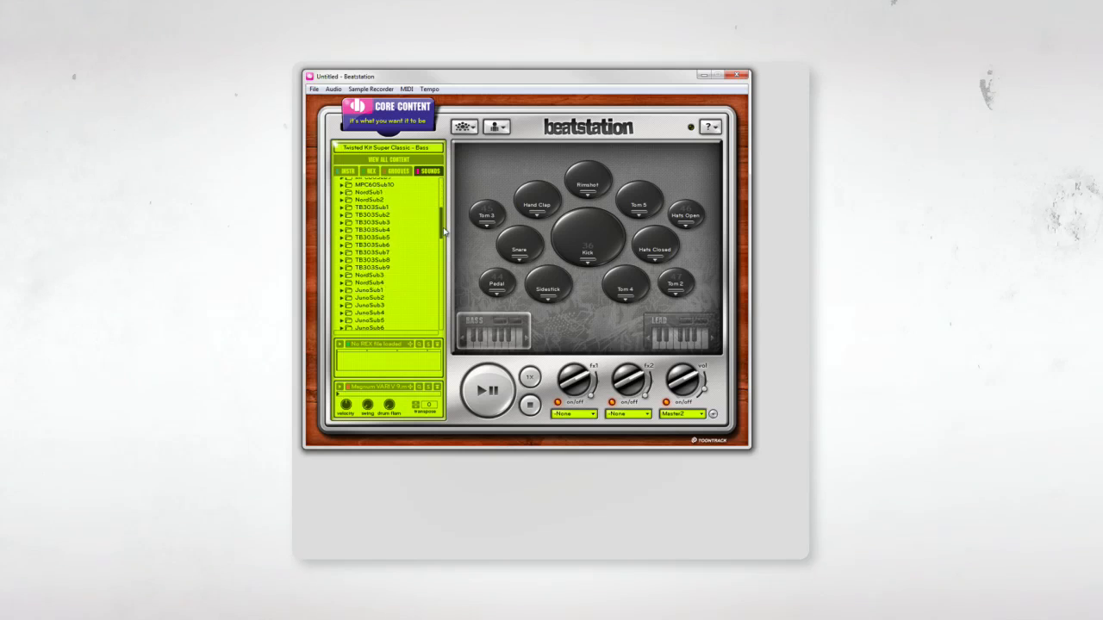
Step: Choose a bass patch from the bass list, then return to the drum kit presets
scroll("down", 3)
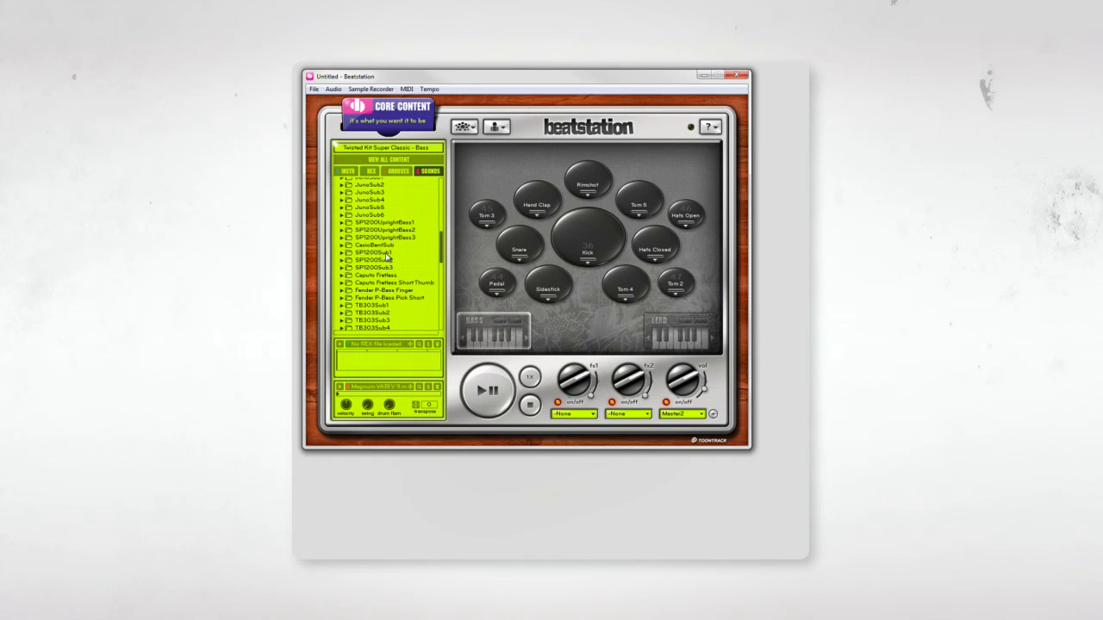
left_click(386, 251)
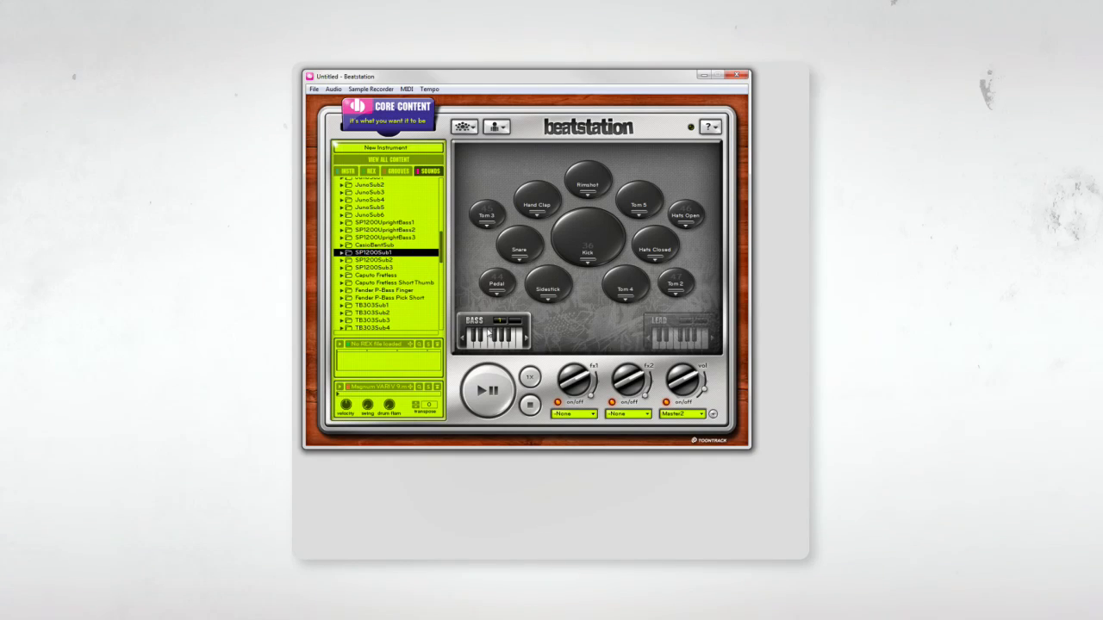
left_click(488, 390)
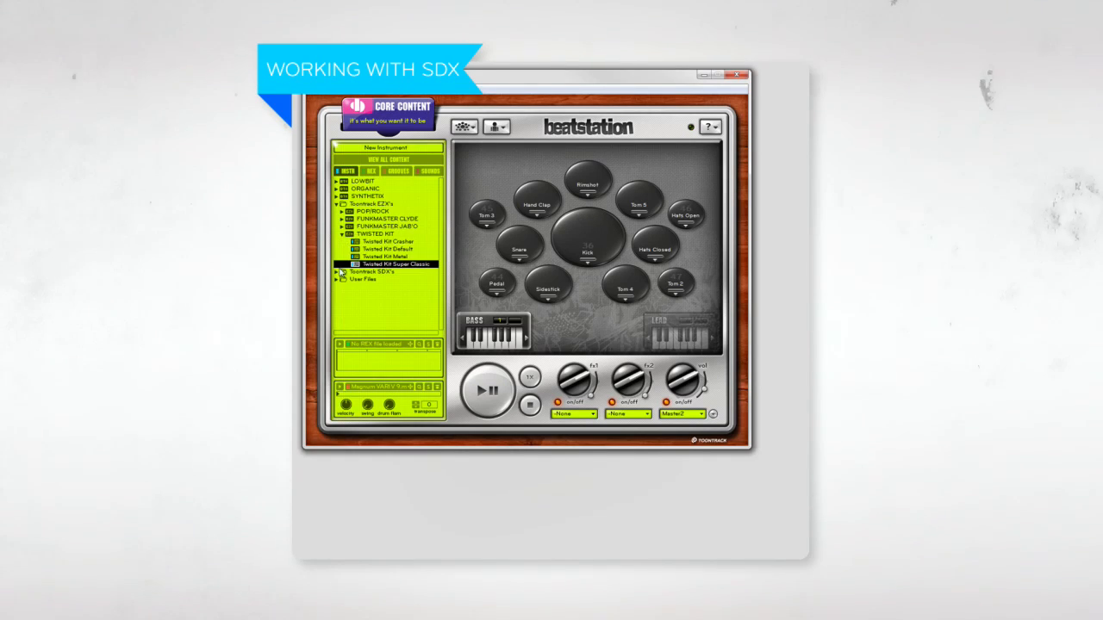
Step: Load the CV Noble Cooley kit from Custom & Vintage SDX and start the beat playing
left_click(341, 272)
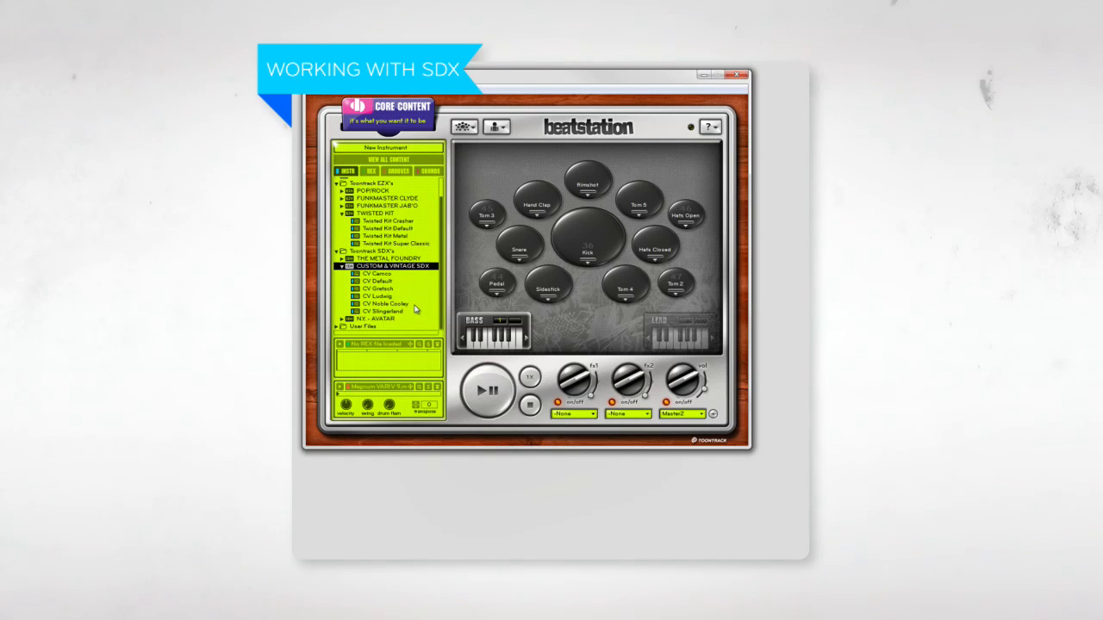
left_click(384, 303)
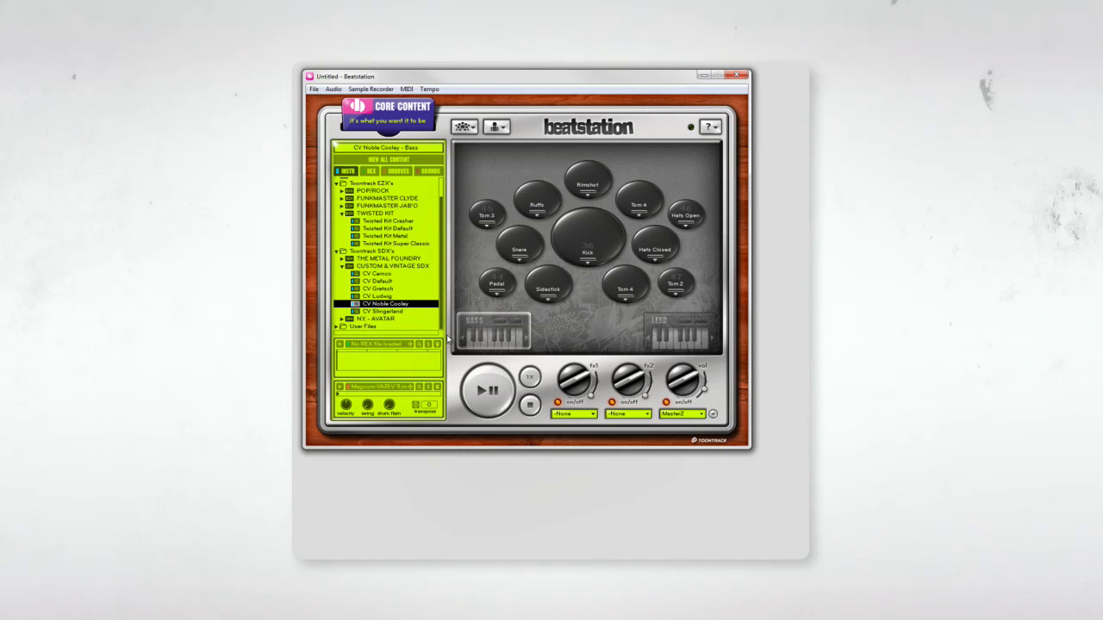
left_click(486, 389)
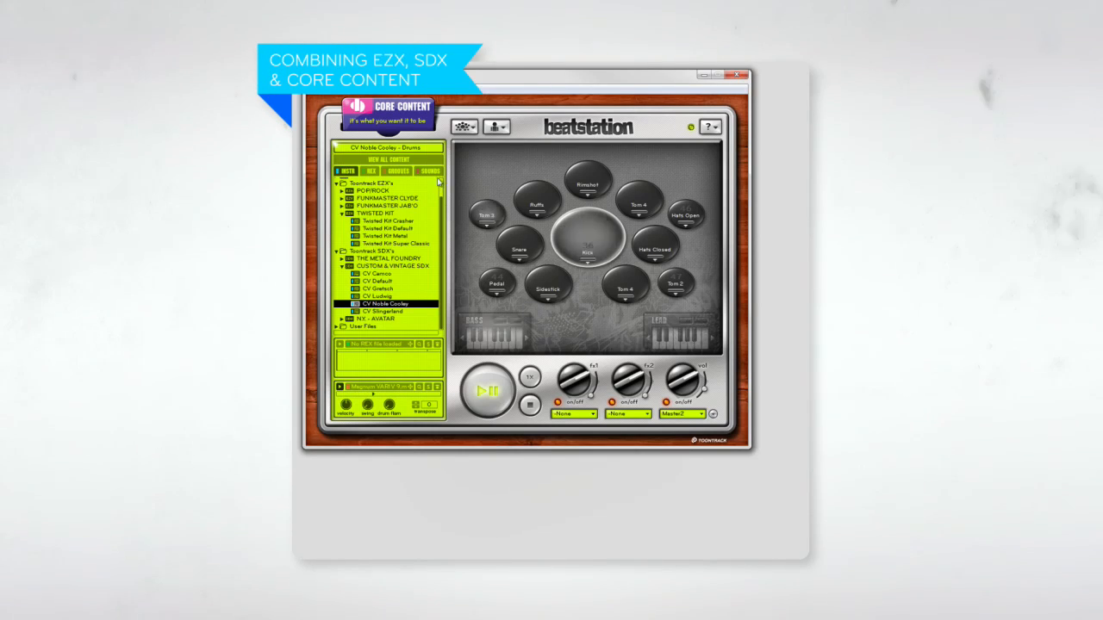
Step: Browse the keys instrument list down to the Rhodes sound
left_click(398, 170)
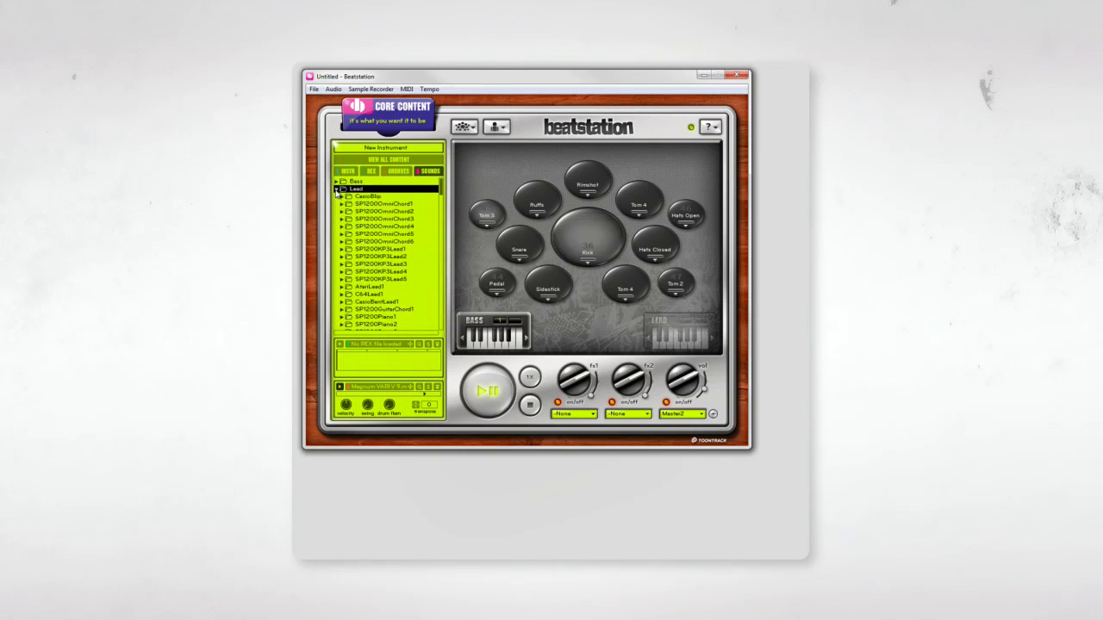
scroll("down", 3)
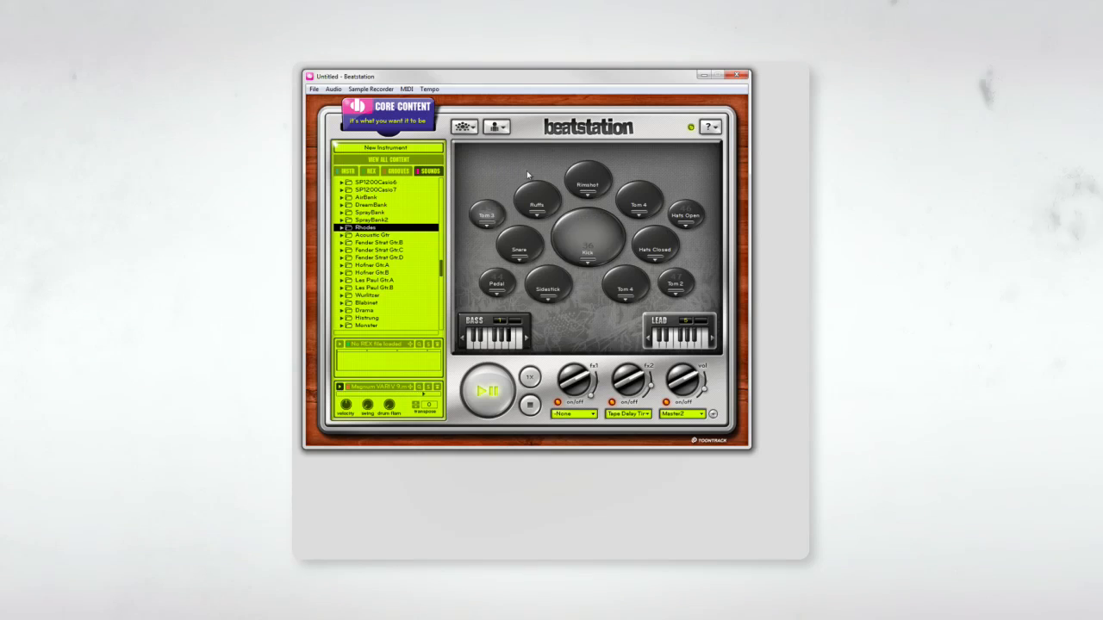
Step: Expand the EZX individual drum samples and bring up the snare pad's Pad Properties
scroll("down", 3)
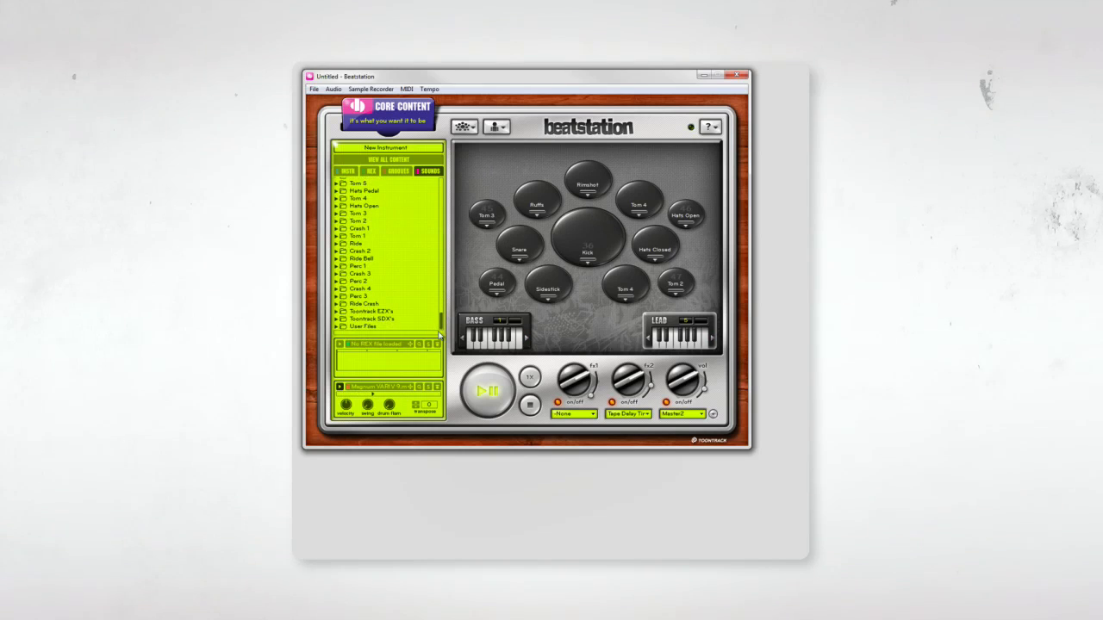
left_click(342, 281)
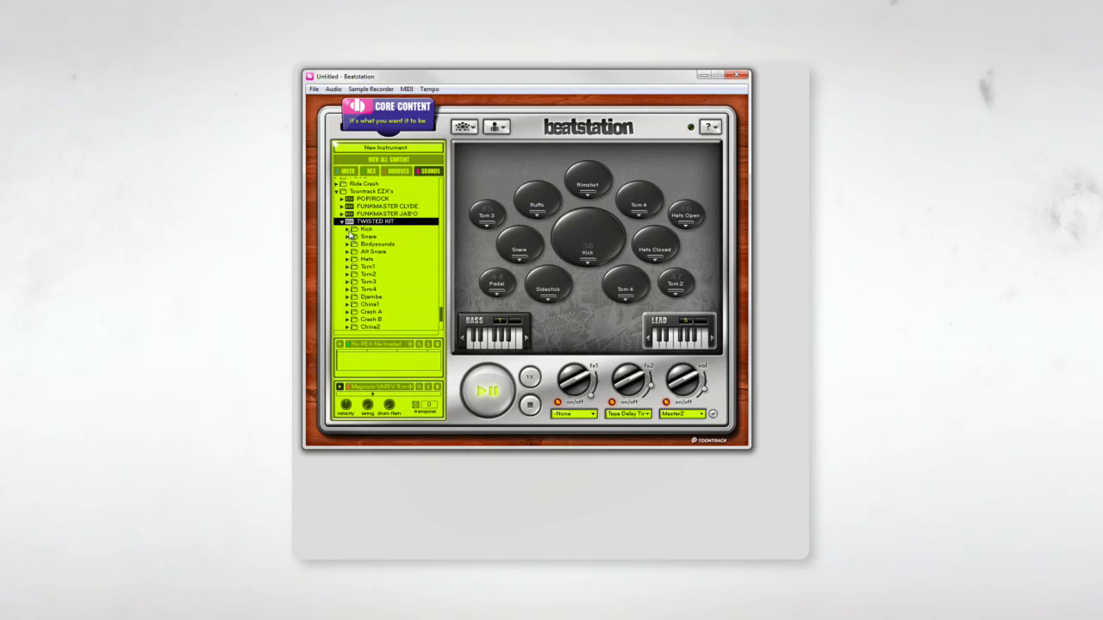
left_click(348, 229)
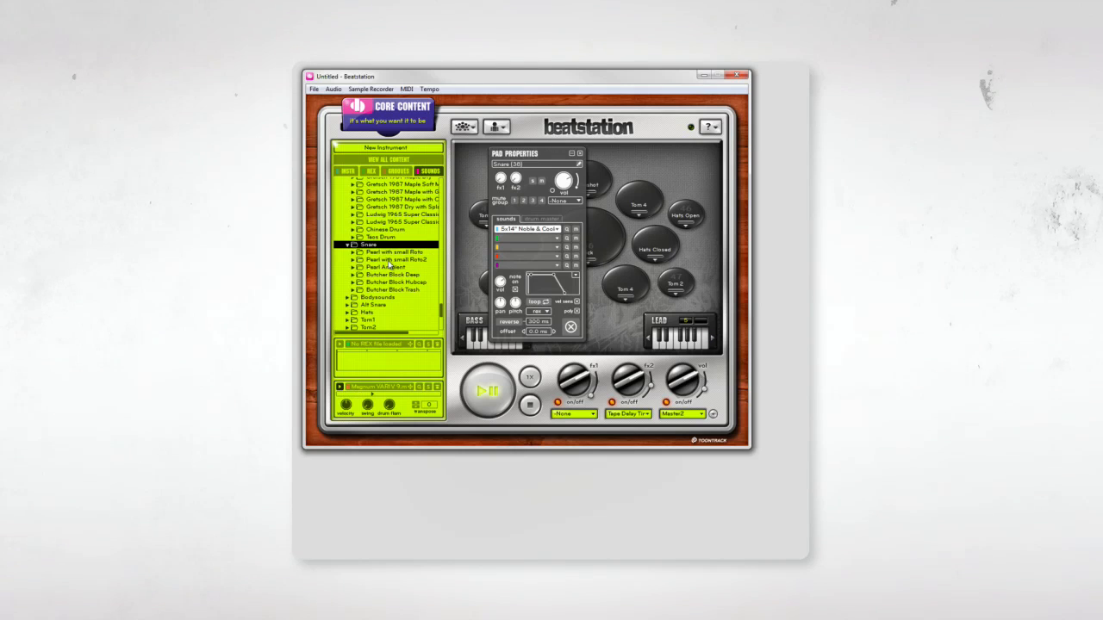
Step: Layer a second snare sample on the snare pad, apply an FX effect, and close Pad Properties
left_click(395, 258)
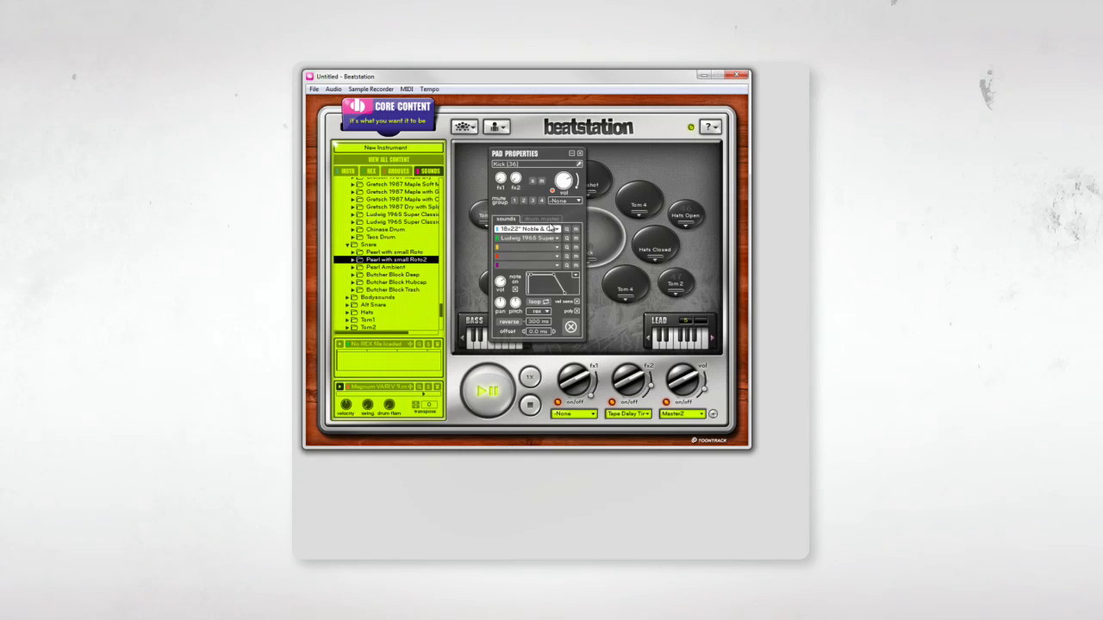
left_click(558, 257)
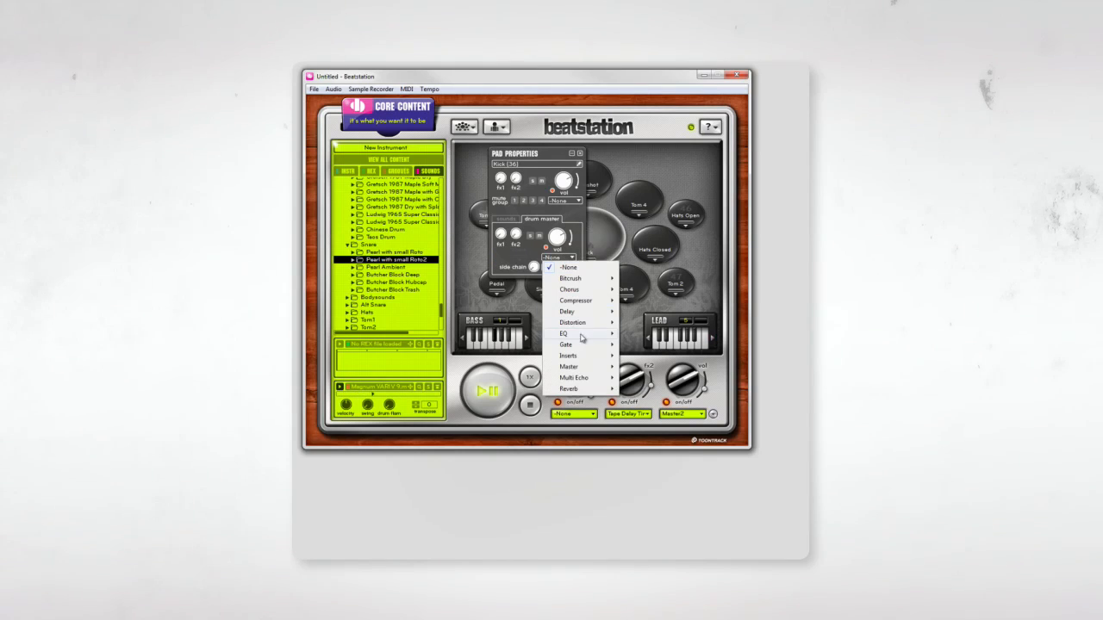
left_click(570, 267)
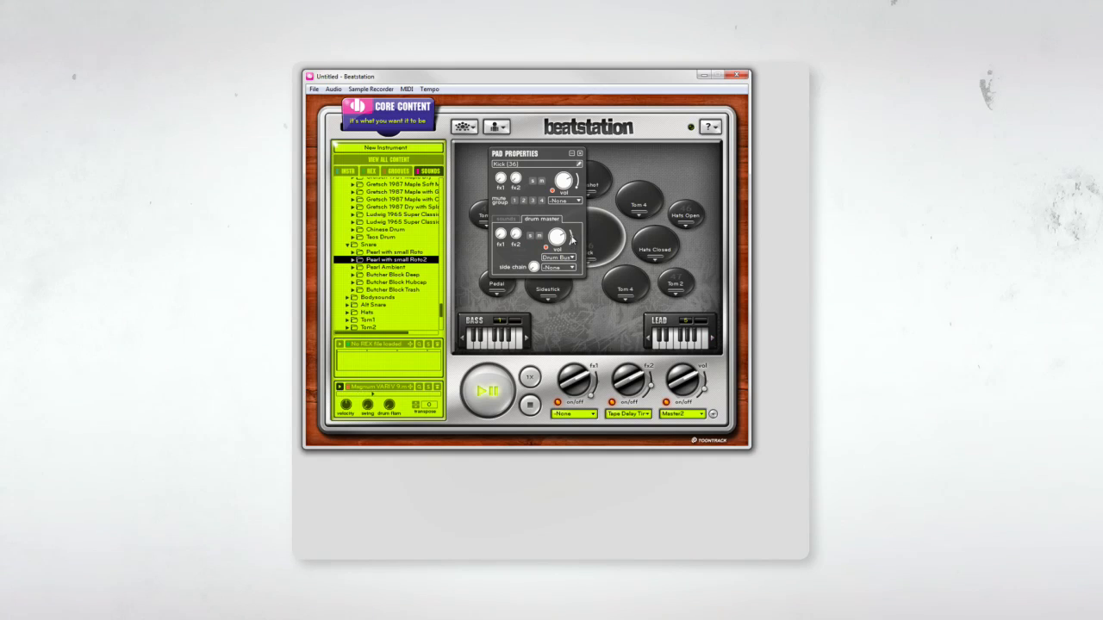
left_click(578, 153)
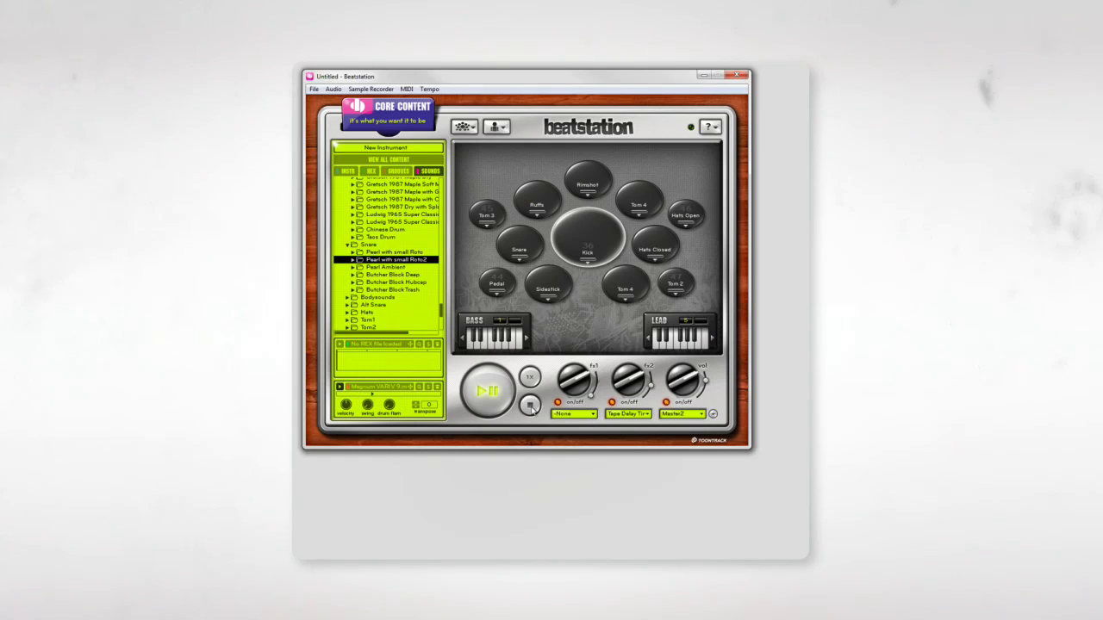
Step: Stop playback with the transport Play/Stop button
left_click(486, 390)
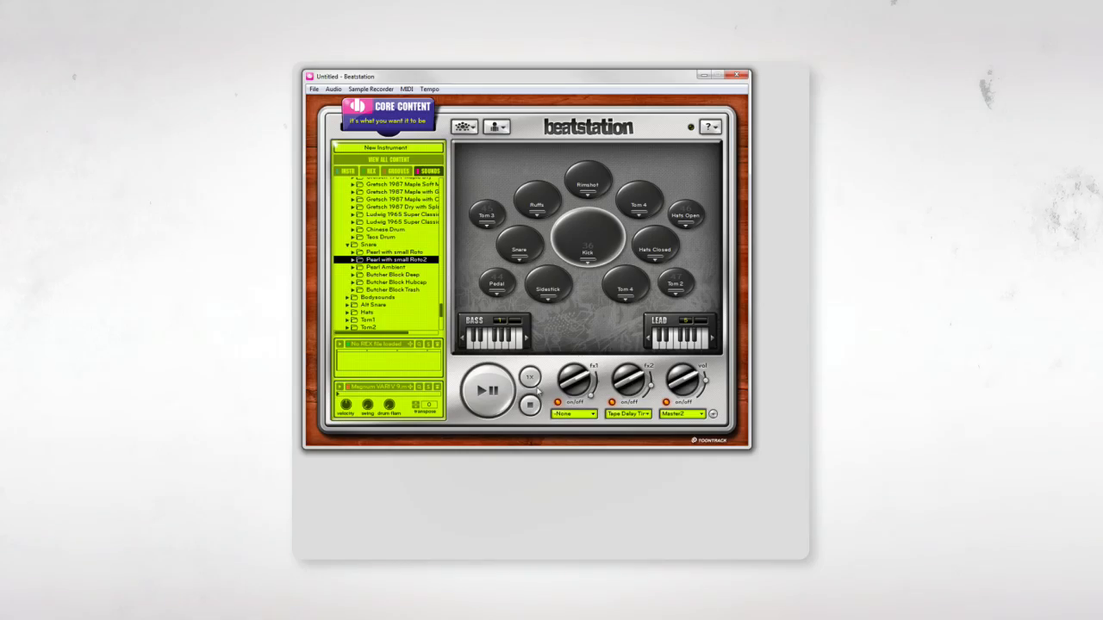
mouse_move(569, 335)
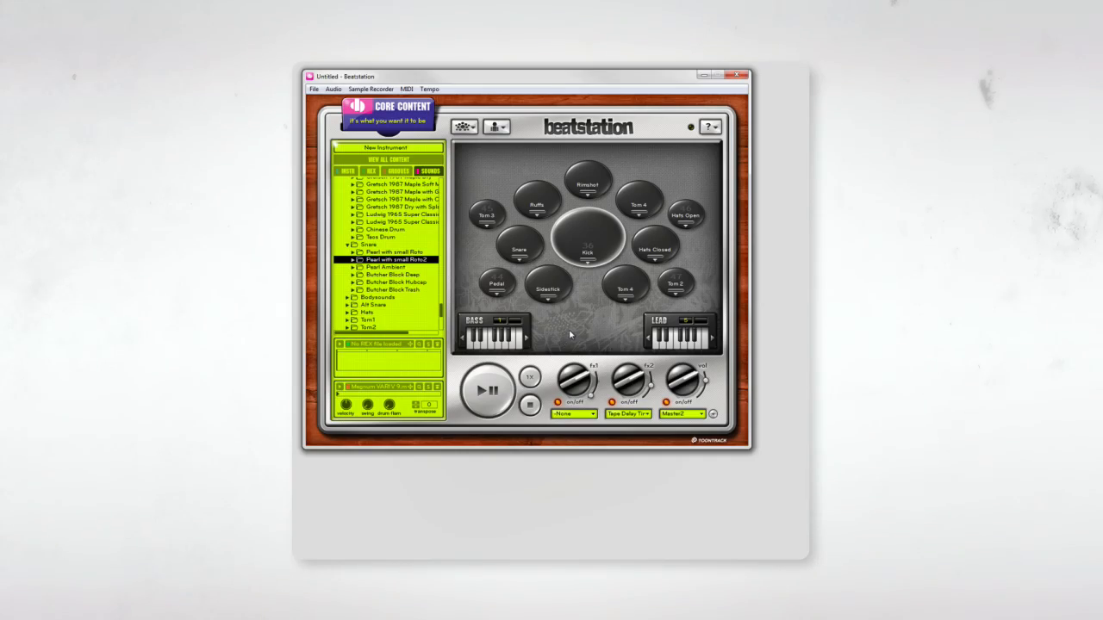